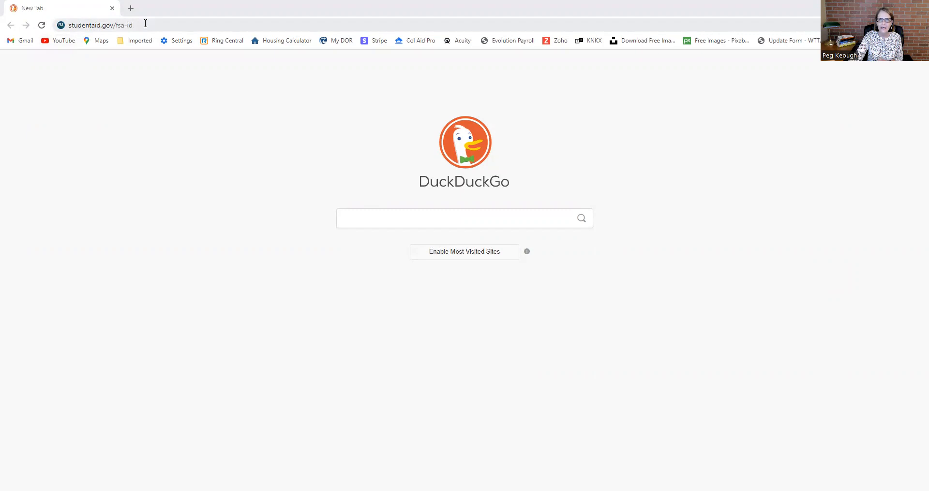
Step: Navigate Chrome to studentaid.gov/fsa-id to reach the FSA ID log-in page
{"action": "left_click", "coordinate": [145, 24]}
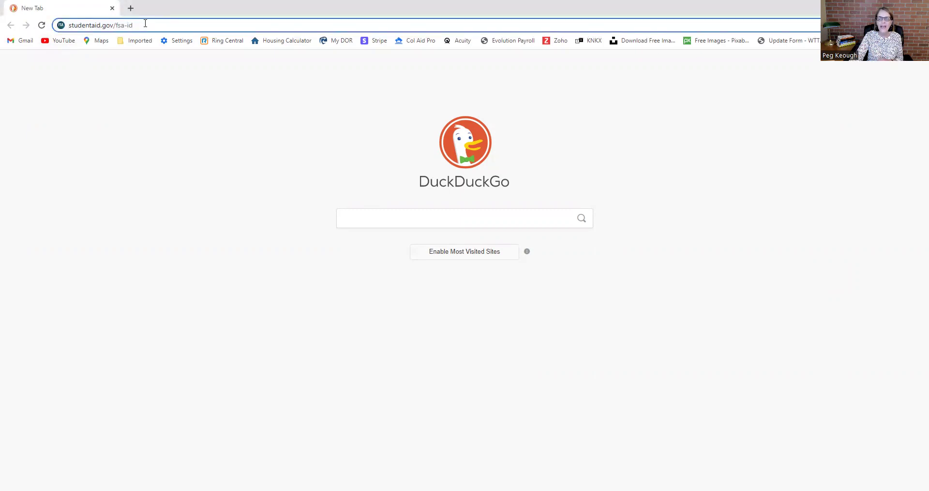
{"action": "key", "text": "Enter"}
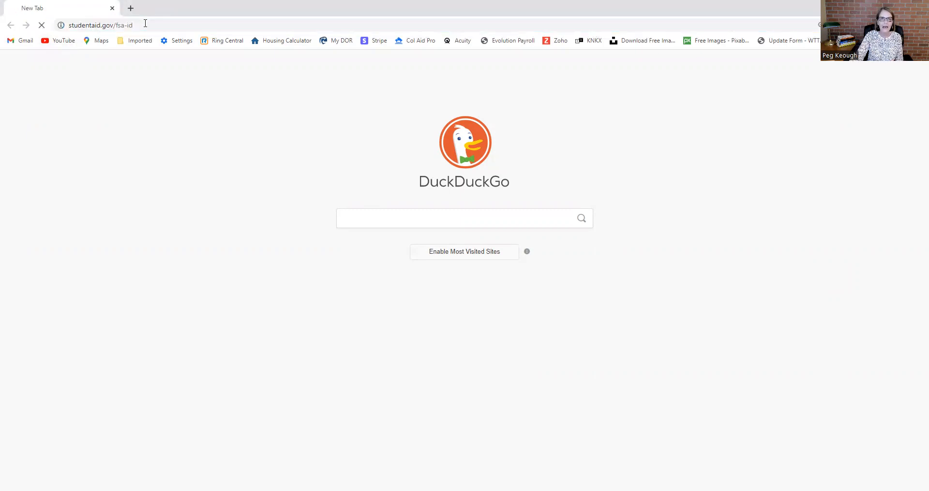
{"action": "key", "text": "Enter"}
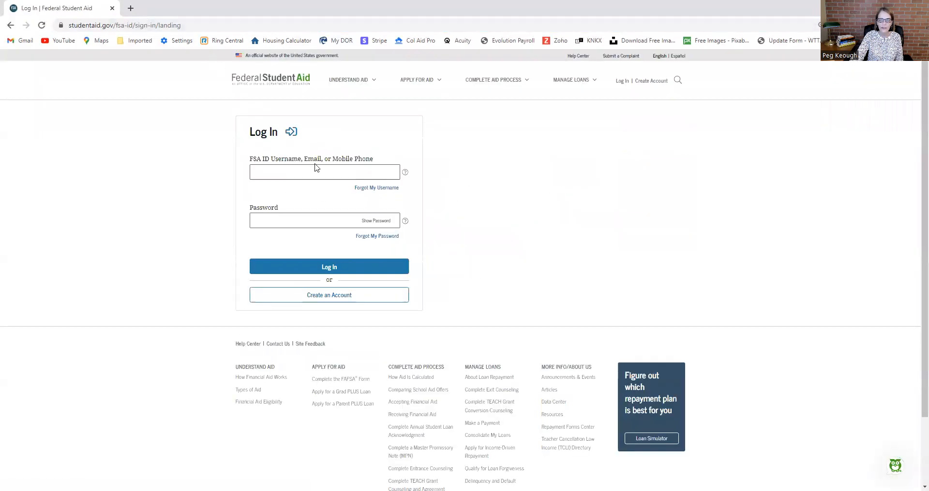
Step: Start a new FSA ID account via Create an Account and Get Started
{"action": "left_click", "coordinate": [329, 295]}
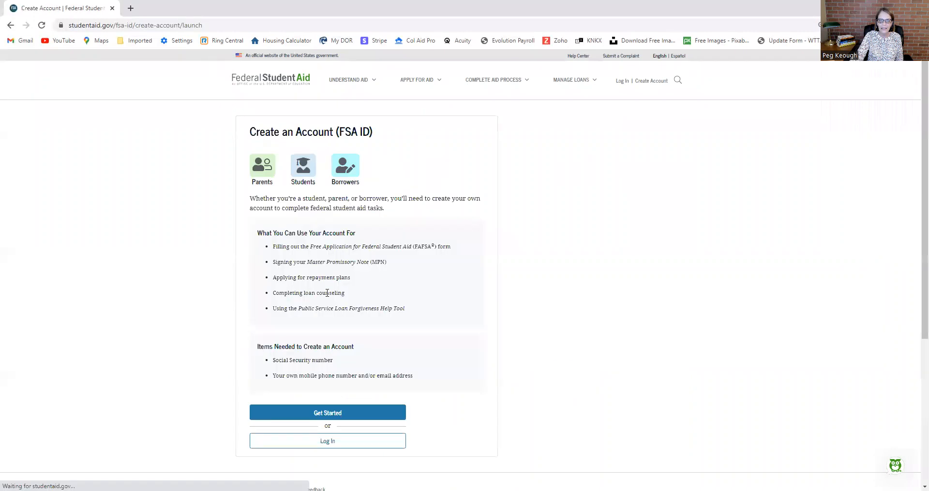
{"action": "left_click", "coordinate": [327, 412]}
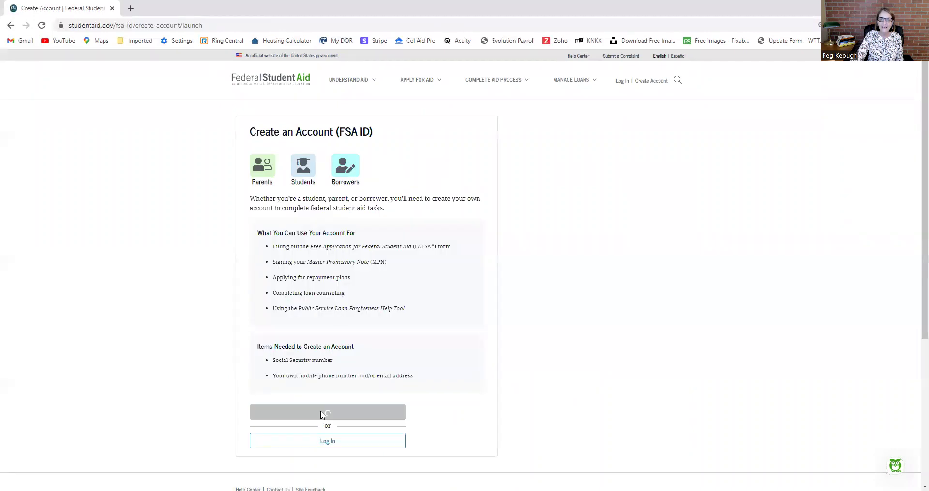
{"action": "left_click", "coordinate": [327, 412]}
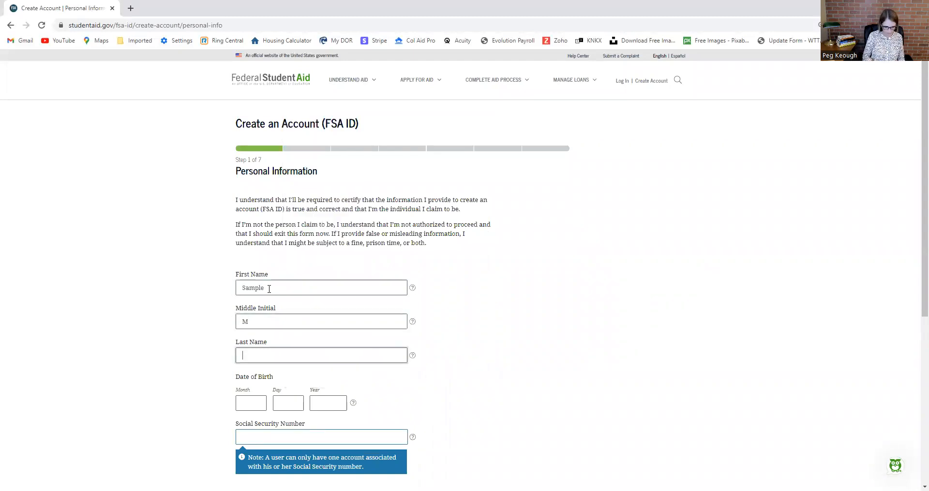
Step: Fill Step 1 personal info with last name Smith, birth year 1964 and SSN, then continue
{"action": "type", "text": "Smith"}
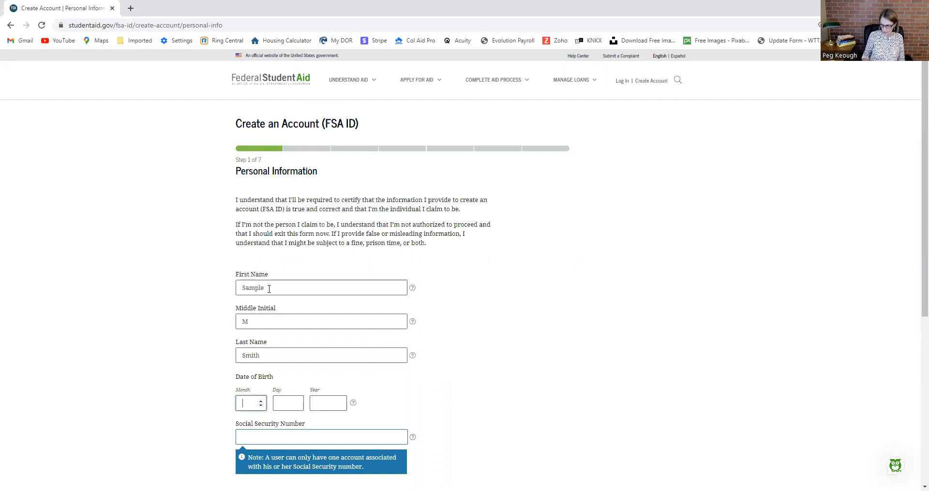
{"action": "type", "text": "1964"}
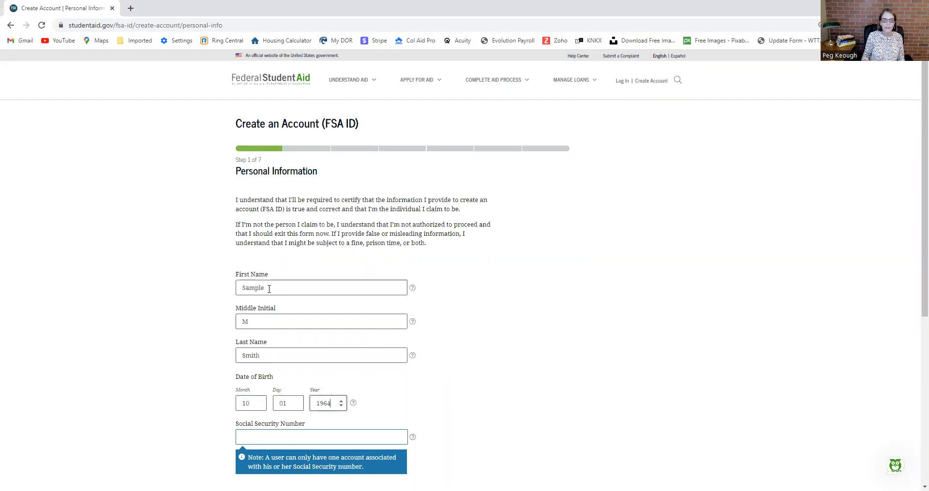
{"action": "left_click", "coordinate": [321, 436]}
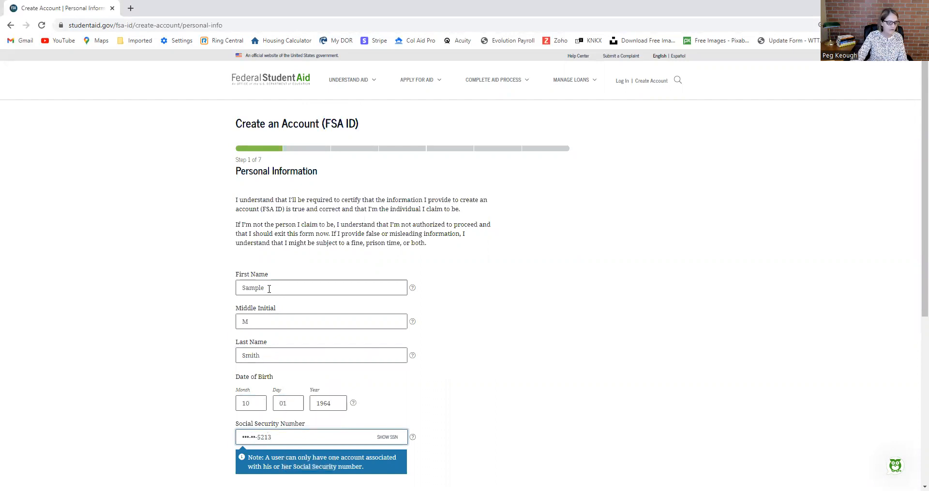
{"action": "scroll", "scroll_direction": "down", "scroll_amount": 3}
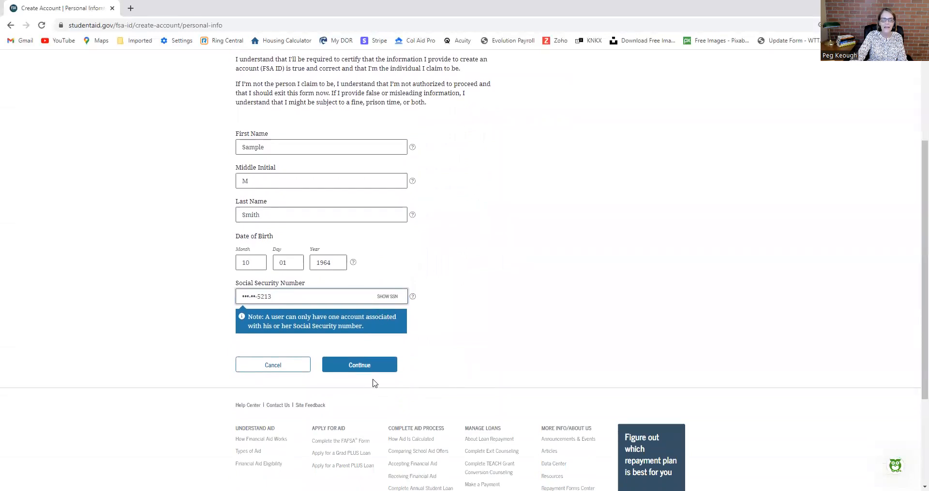
{"action": "left_click", "coordinate": [360, 365]}
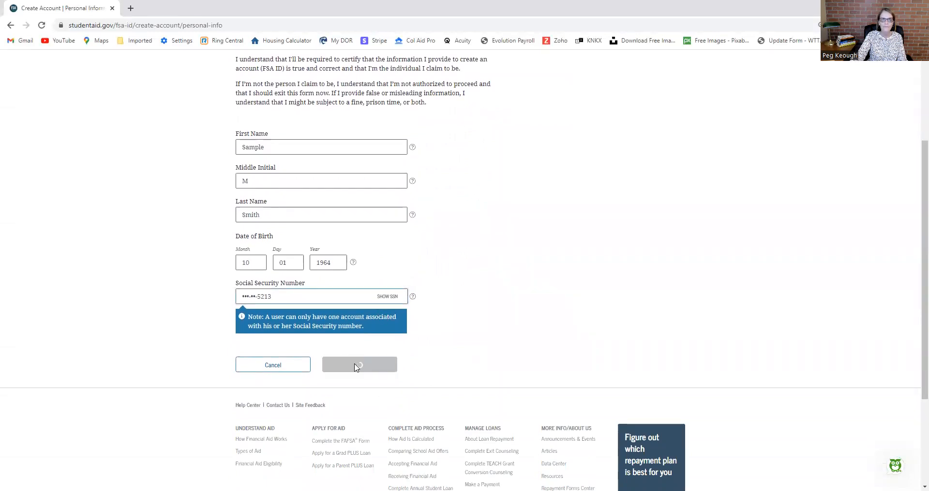
{"action": "left_click", "coordinate": [359, 365]}
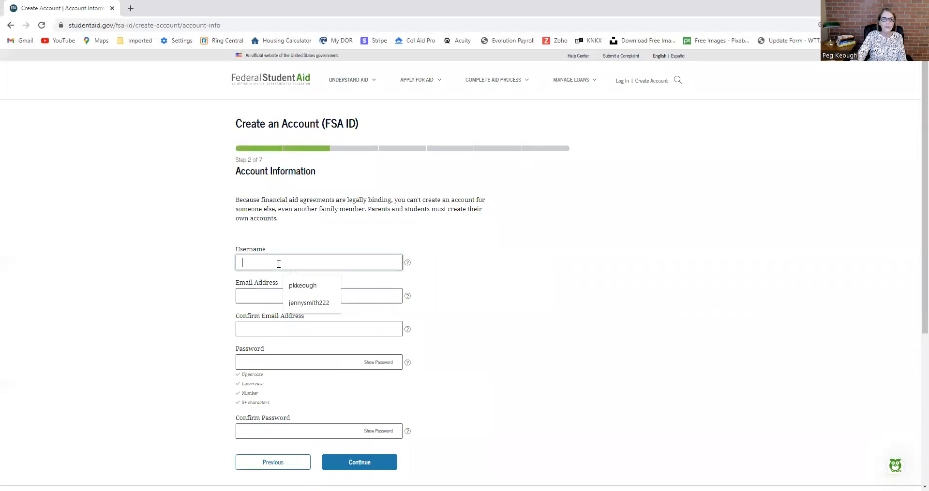
{"action": "type", "text": "Cassie8181"}
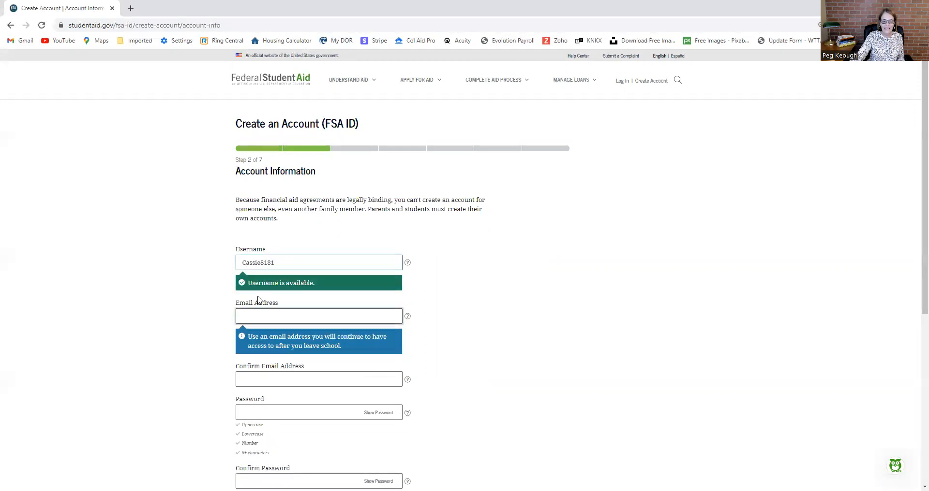
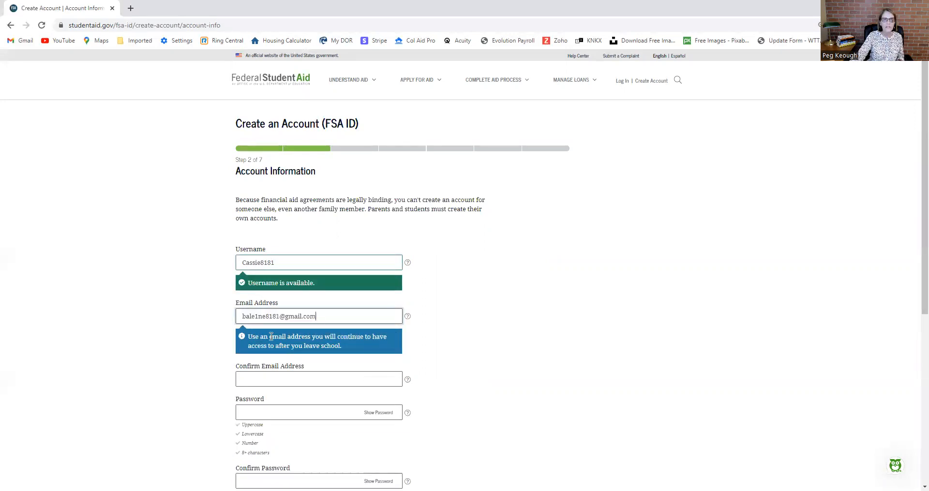
{"action": "left_click", "coordinate": [319, 350]}
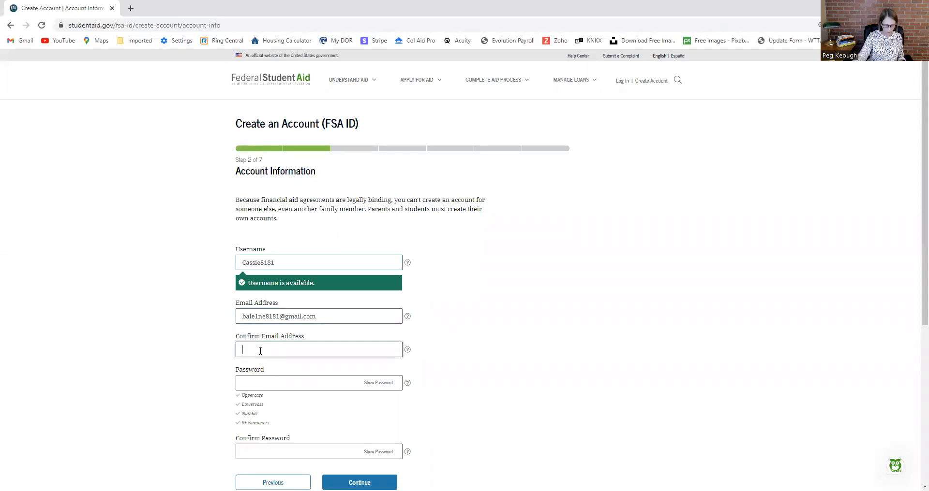
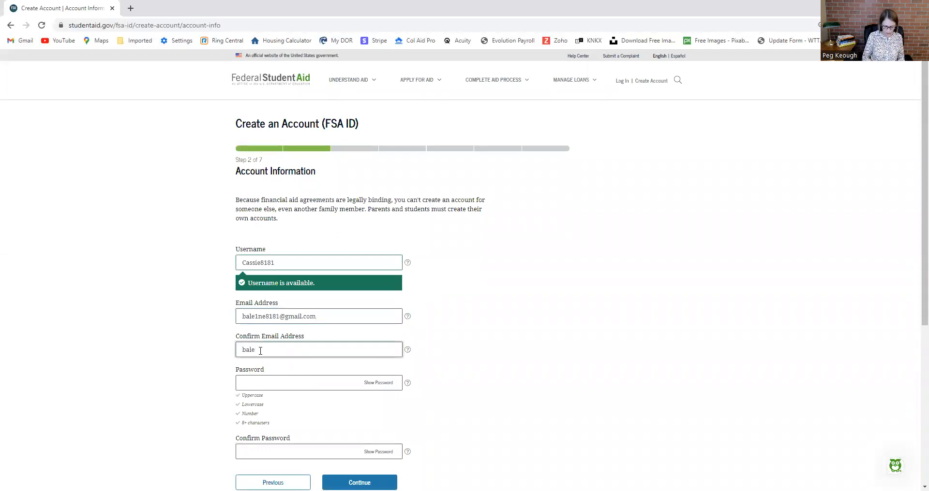
{"action": "key", "text": "Backspace"}
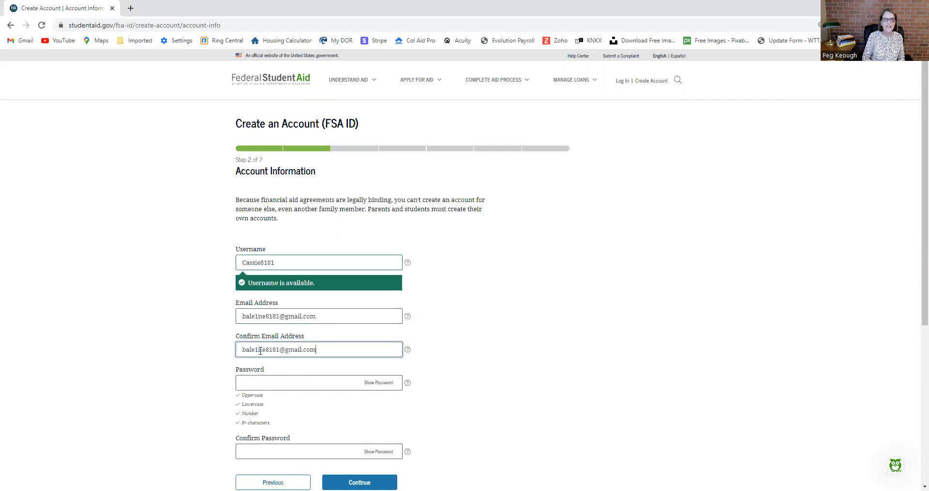
Step: Enter matching passwords and submit the Step 2 account information
{"action": "type", "text": "••••"}
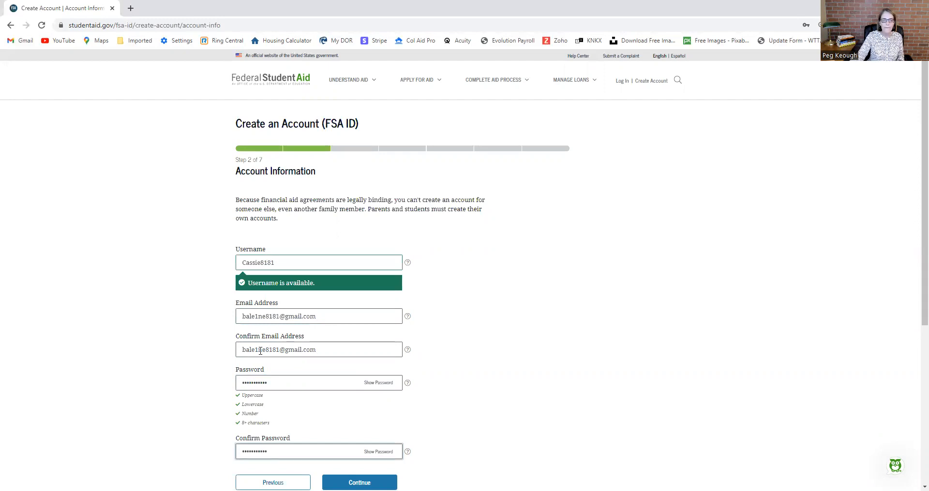
{"action": "left_click", "coordinate": [360, 483]}
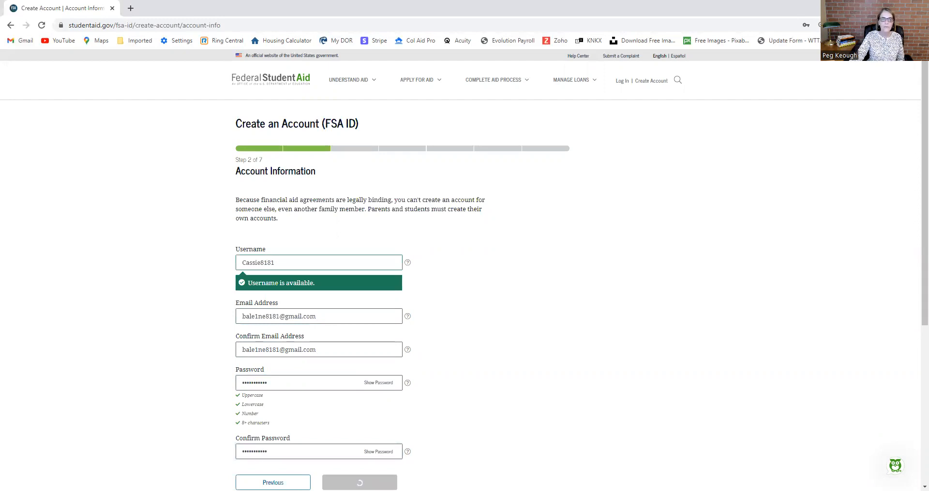
{"action": "left_click", "coordinate": [360, 482]}
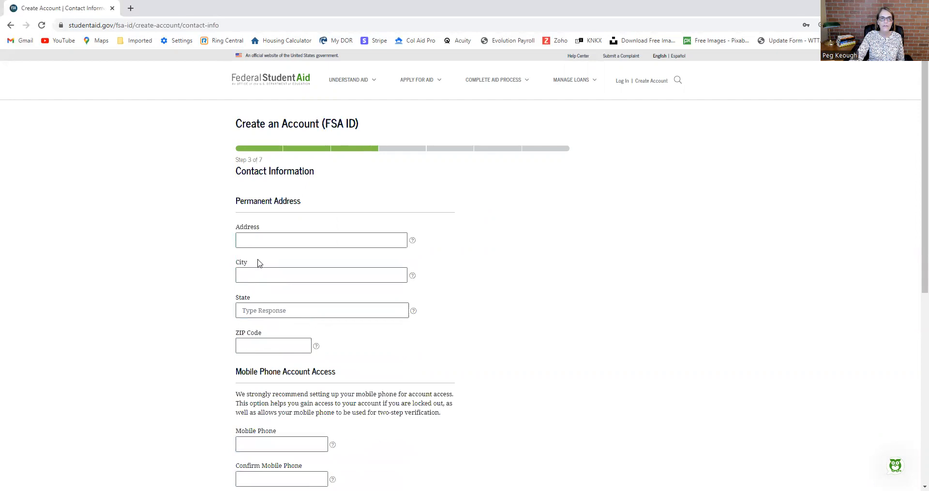
{"action": "left_click", "coordinate": [321, 240]}
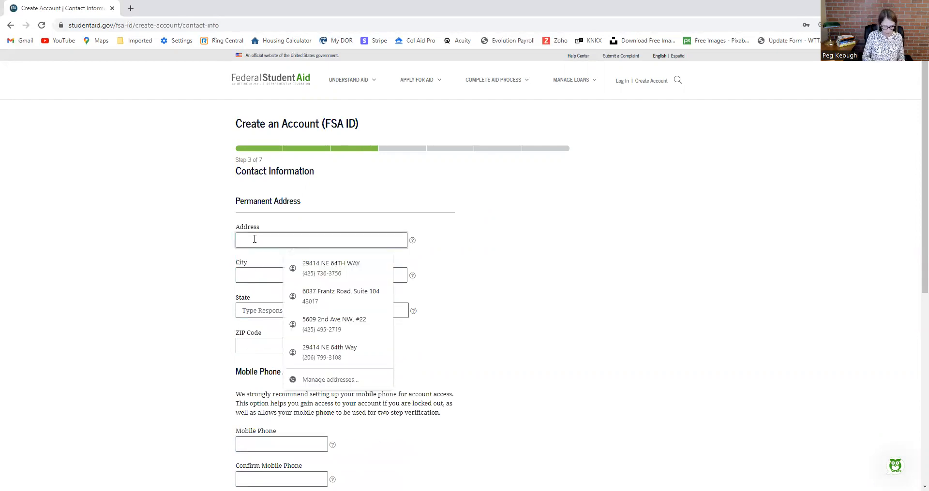
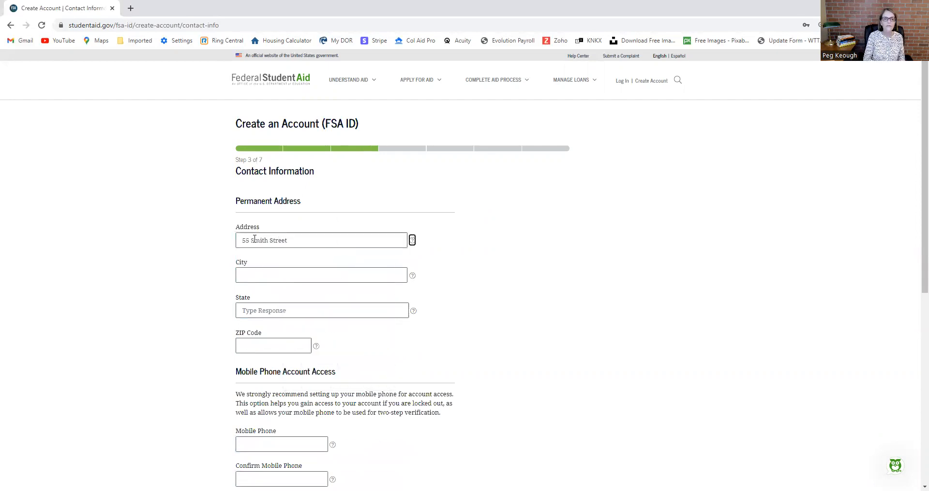
{"action": "type", "text": "Sammai"}
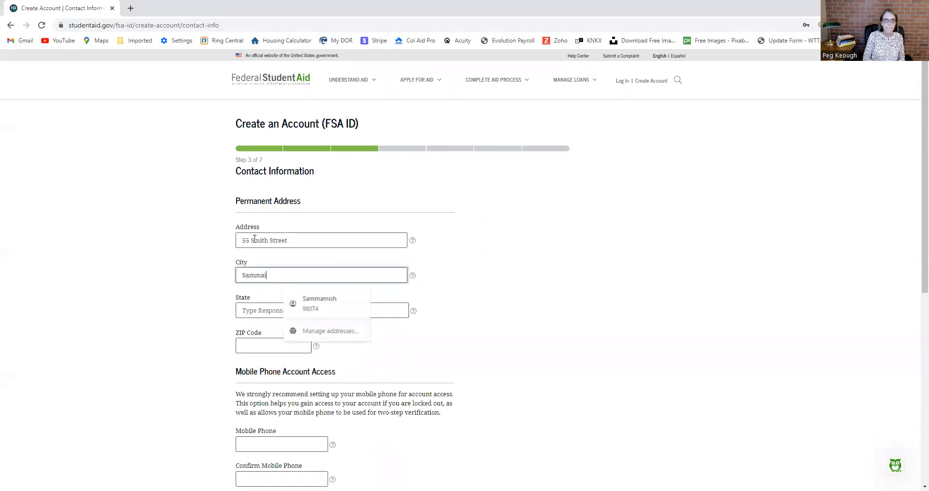
{"action": "key", "text": "Backspace"}
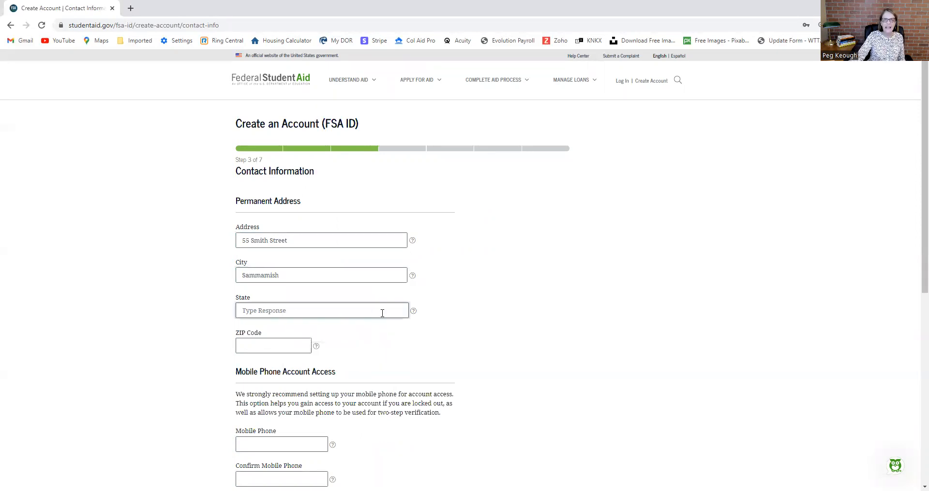
{"action": "type", "text": "WA"}
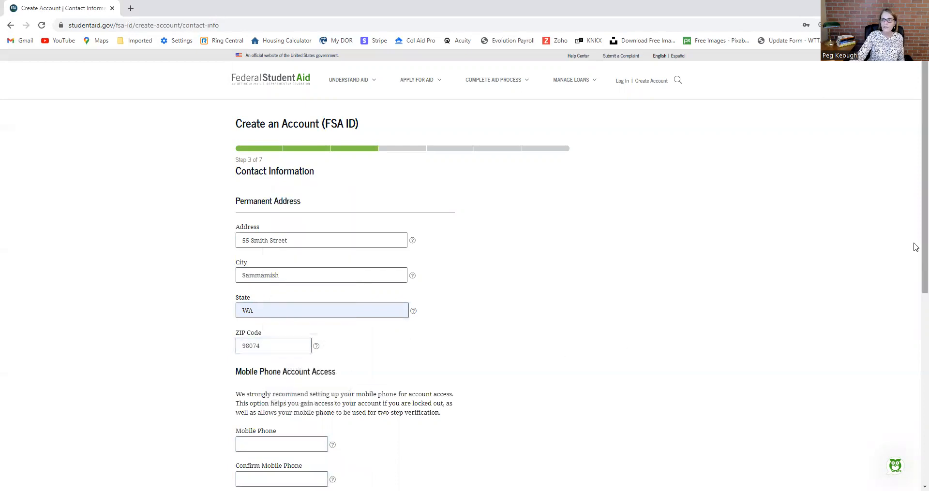
{"action": "scroll", "scroll_direction": "down", "scroll_amount": 3}
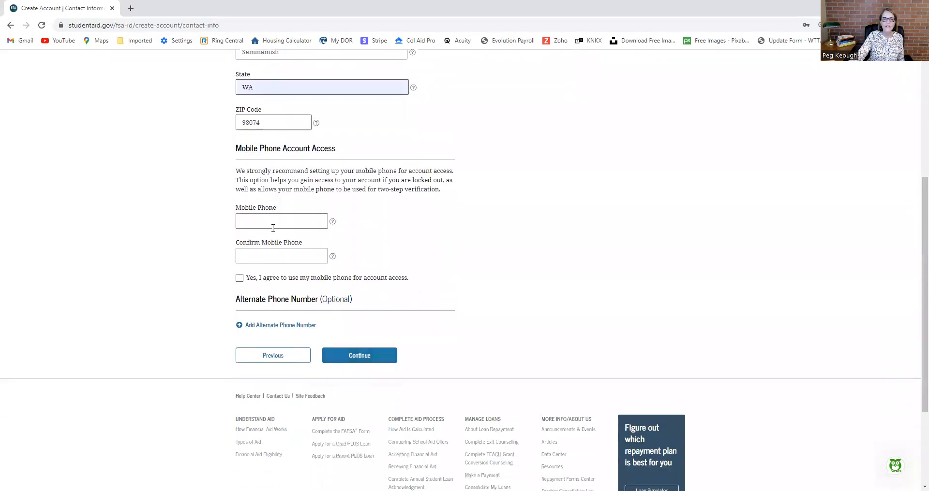
{"action": "mouse_move", "coordinate": [278, 247]}
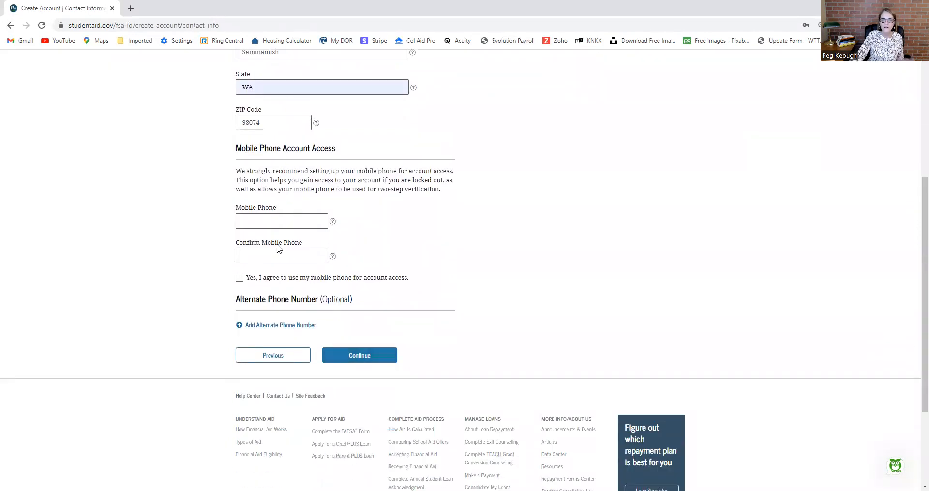
{"action": "left_click", "coordinate": [360, 355]}
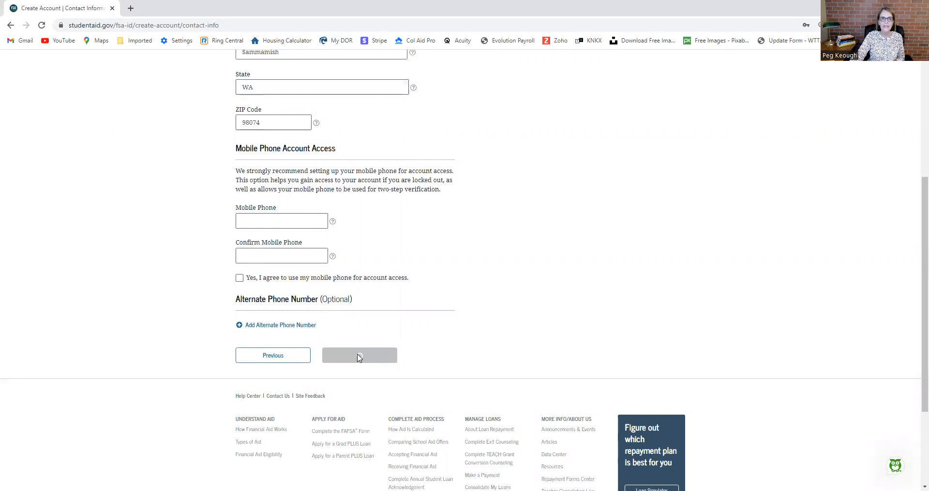
Step: Opt into optional communications by email and submit the preferences step
{"action": "left_click", "coordinate": [360, 355]}
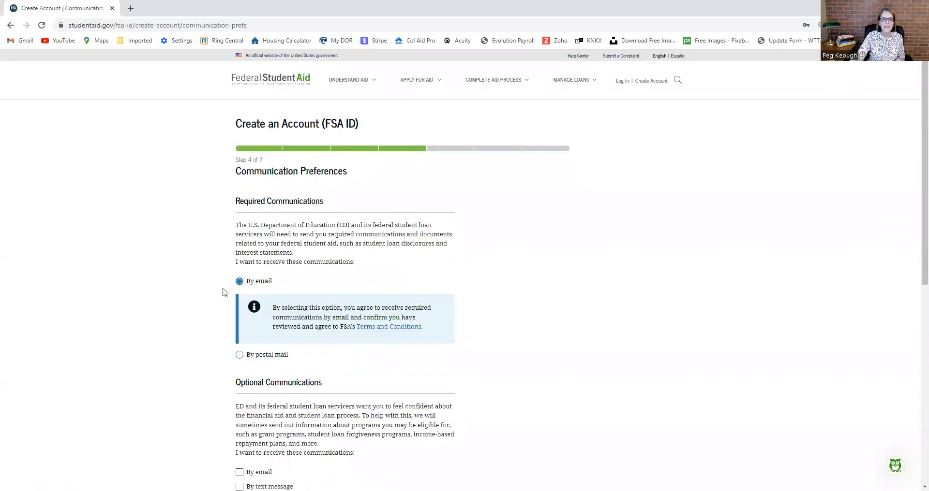
{"action": "mouse_move", "coordinate": [916, 203]}
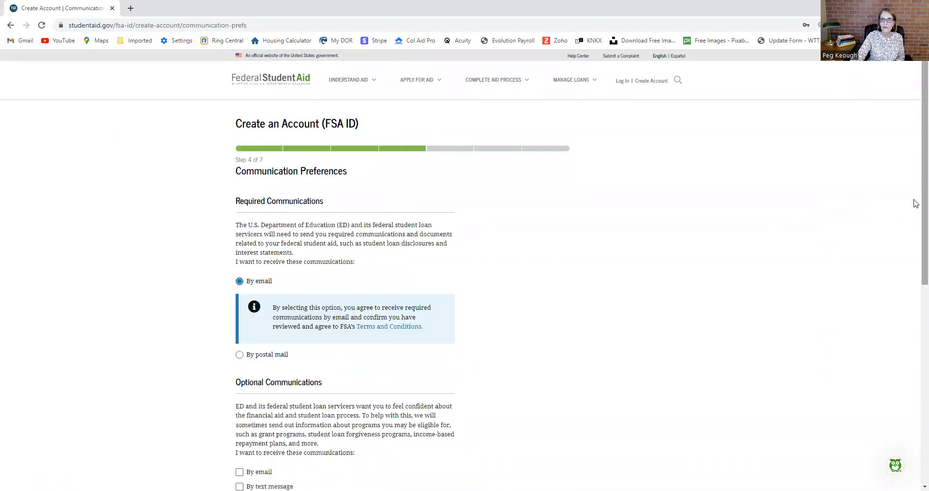
{"action": "scroll", "scroll_direction": "down", "scroll_amount": 3}
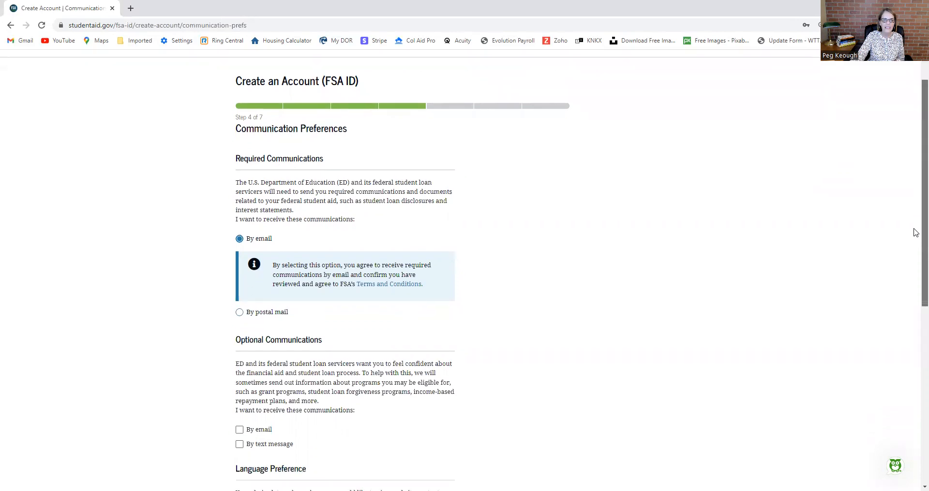
{"action": "scroll", "scroll_direction": "down", "scroll_amount": 3}
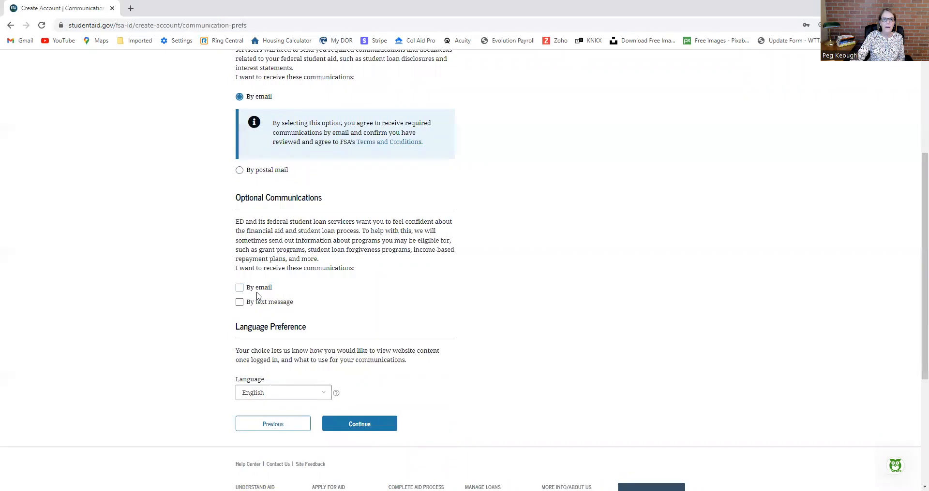
{"action": "left_click", "coordinate": [240, 287]}
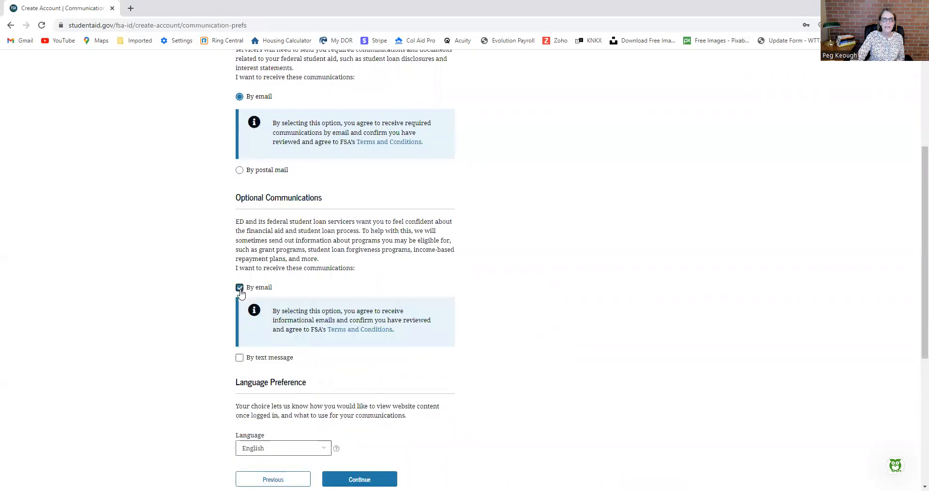
{"action": "scroll", "scroll_direction": "down", "scroll_amount": 3}
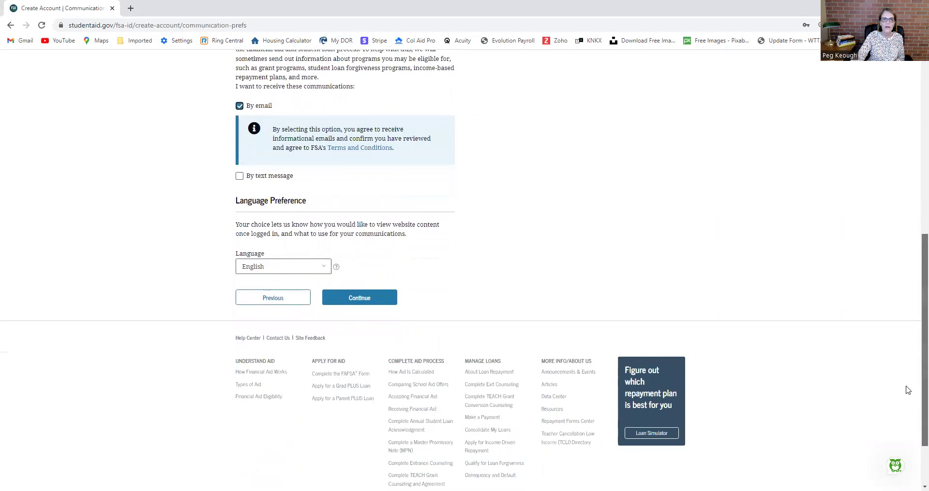
{"action": "left_click", "coordinate": [359, 297]}
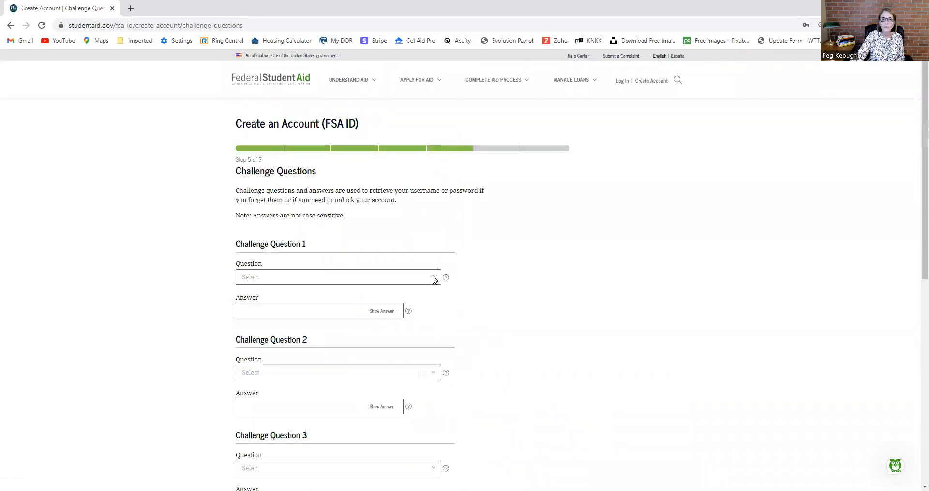
{"action": "left_click", "coordinate": [337, 276]}
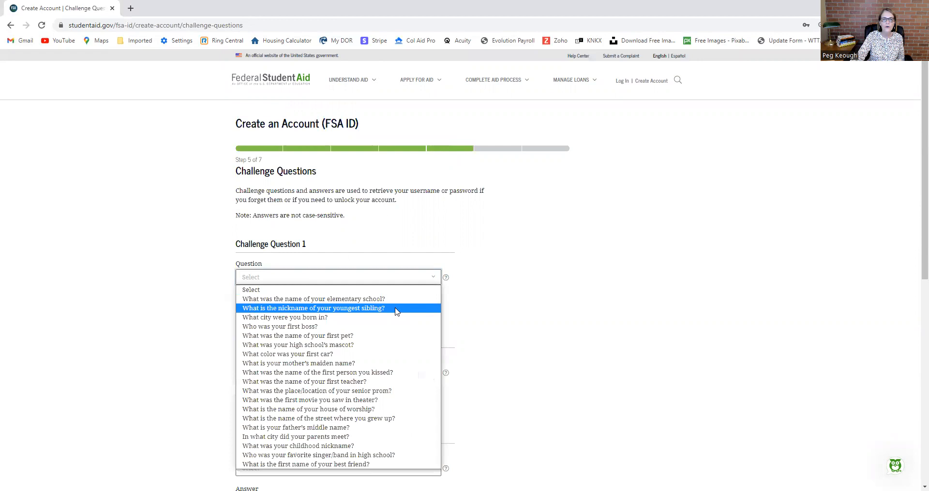
{"action": "left_click", "coordinate": [313, 307]}
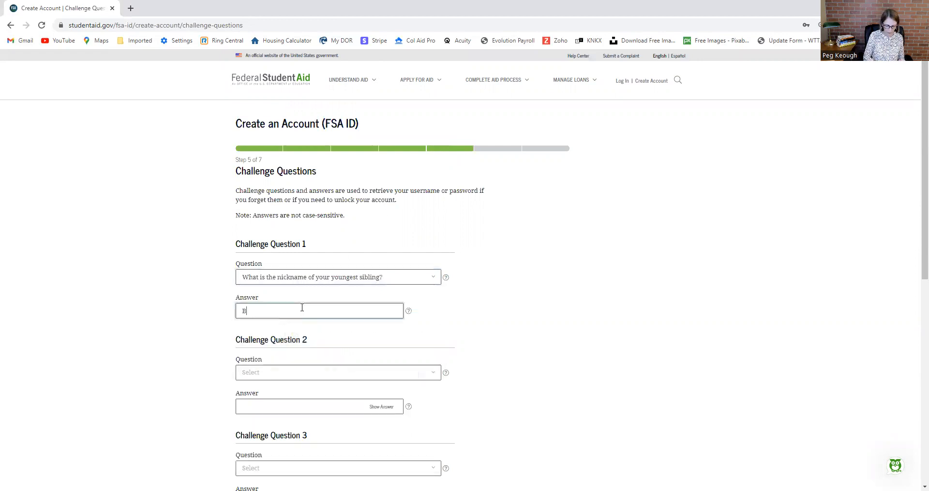
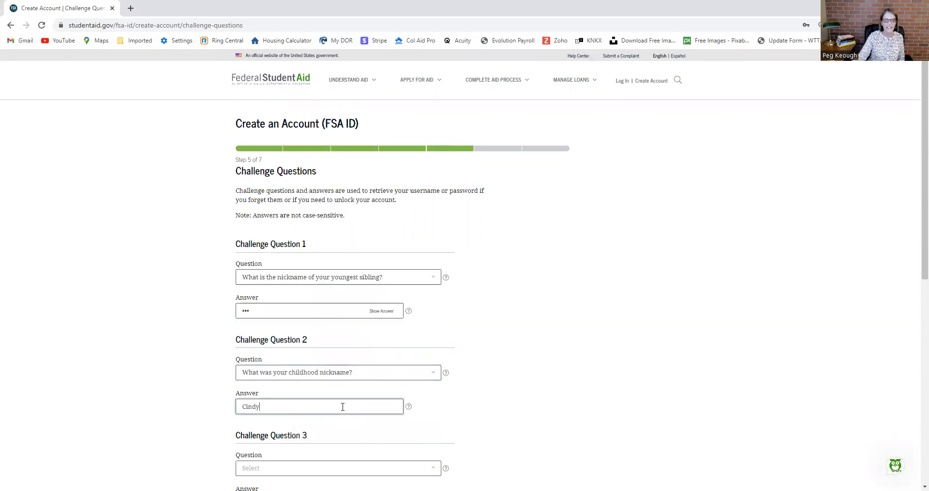
{"action": "scroll", "scroll_direction": "down", "scroll_amount": 3}
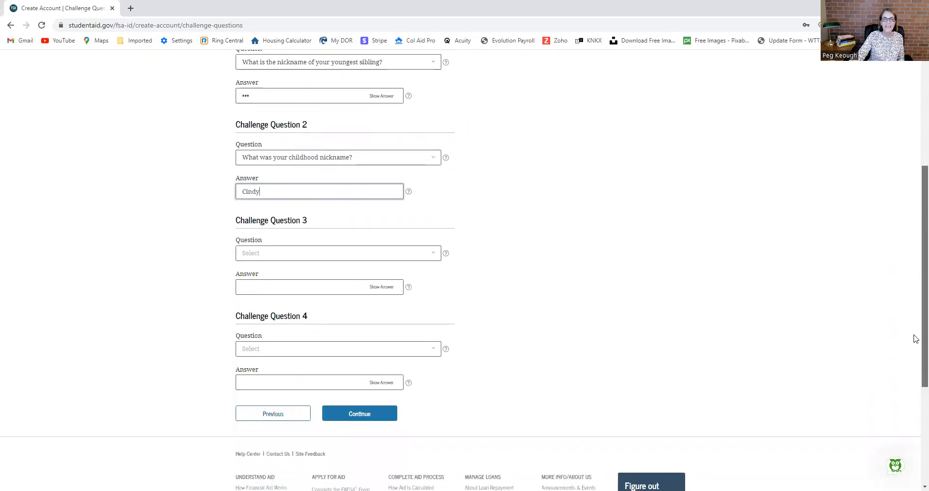
{"action": "left_click", "coordinate": [338, 253]}
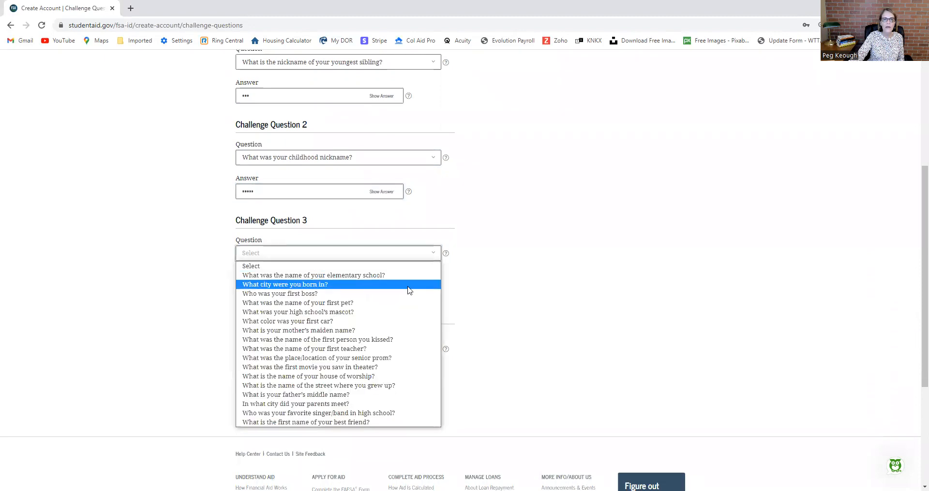
{"action": "left_click", "coordinate": [280, 293]}
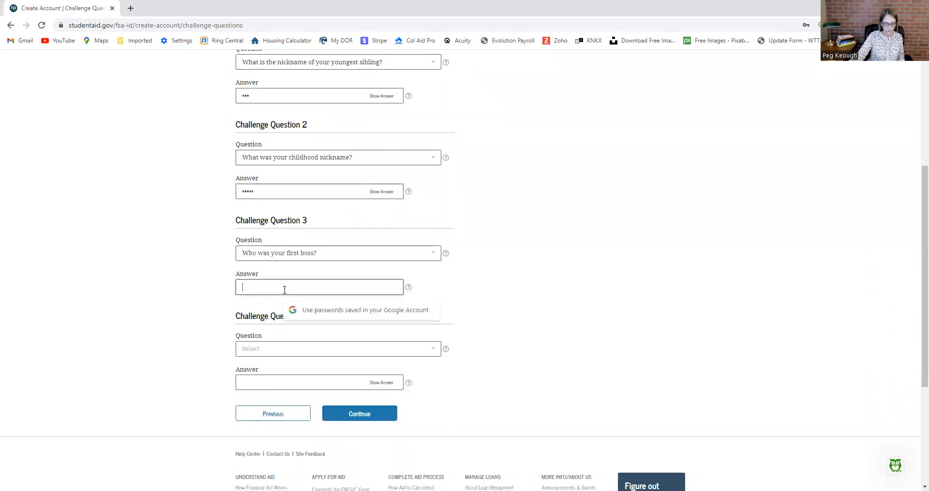
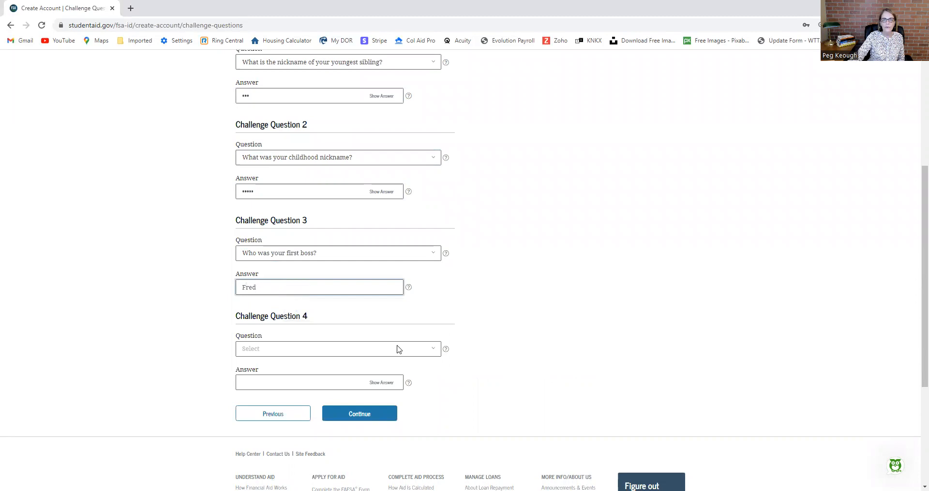
{"action": "left_click", "coordinate": [339, 348]}
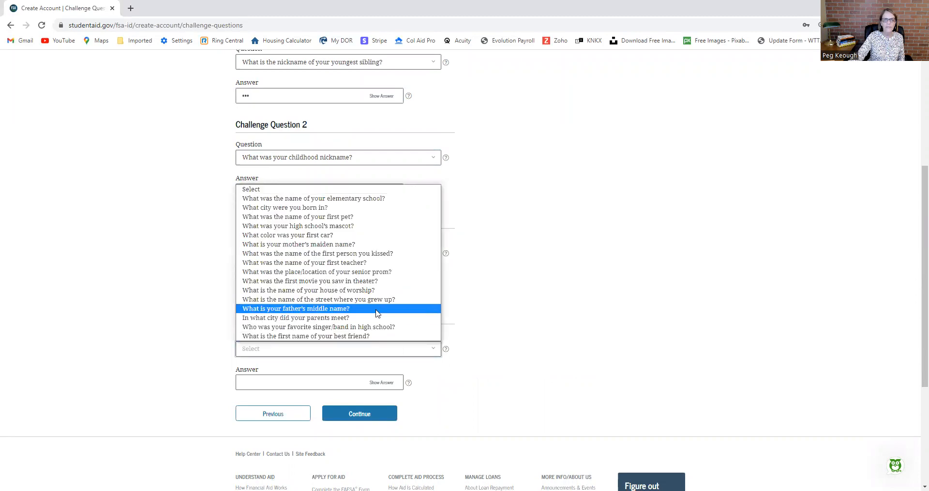
{"action": "left_click", "coordinate": [296, 308]}
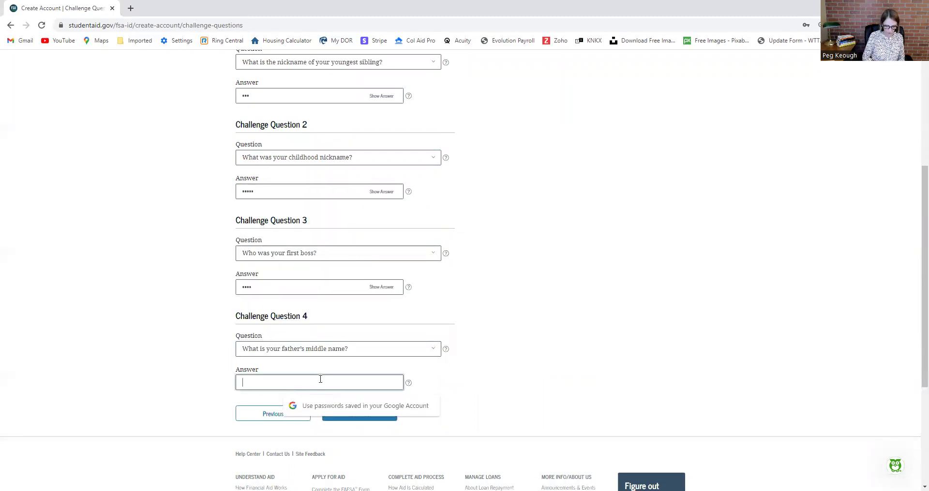
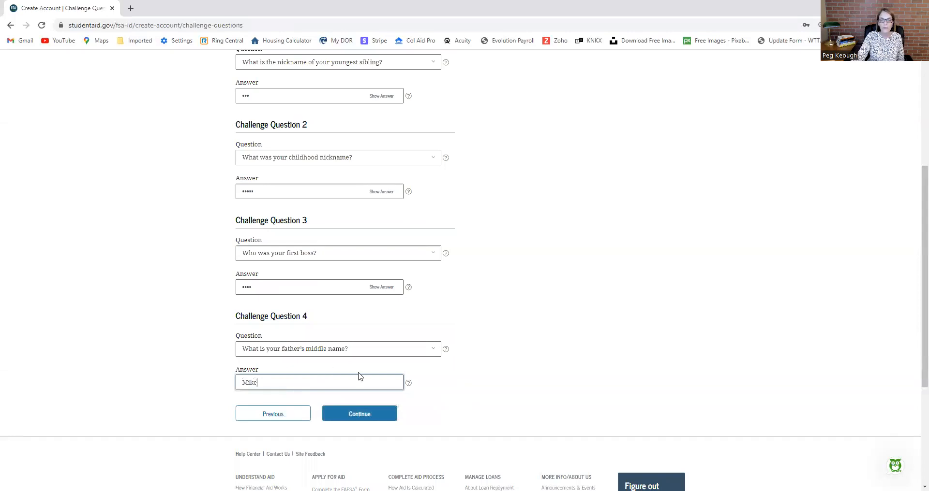
{"action": "left_click", "coordinate": [360, 413]}
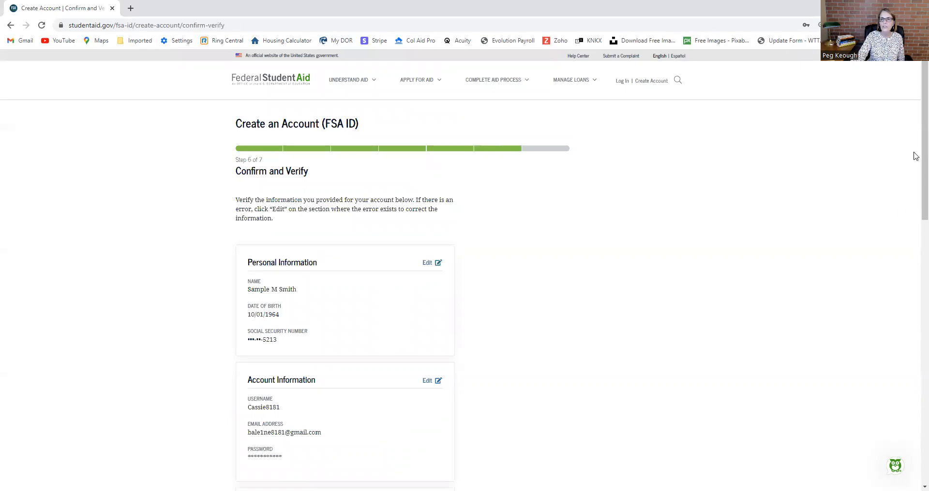
Step: Review the Confirm and Verify details, agree to the Terms and Conditions and continue
{"action": "scroll", "scroll_direction": "down", "scroll_amount": 3}
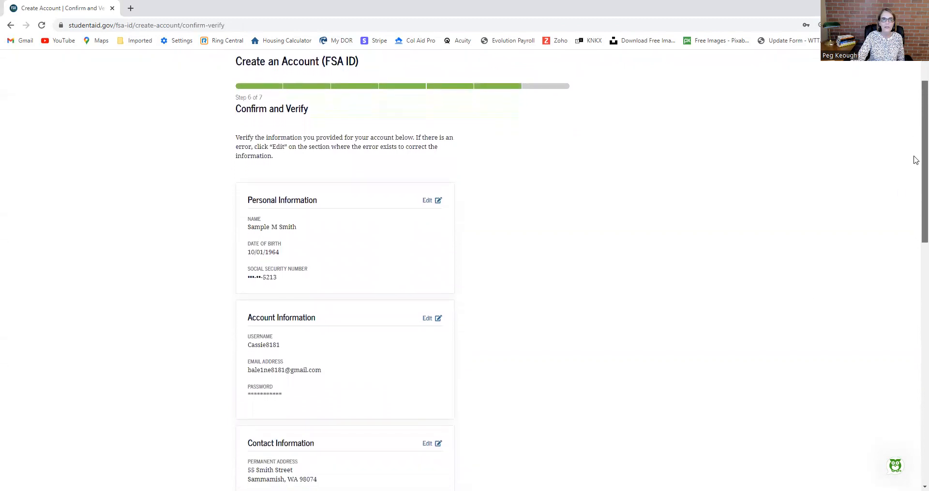
{"action": "scroll", "scroll_direction": "down", "scroll_amount": 3}
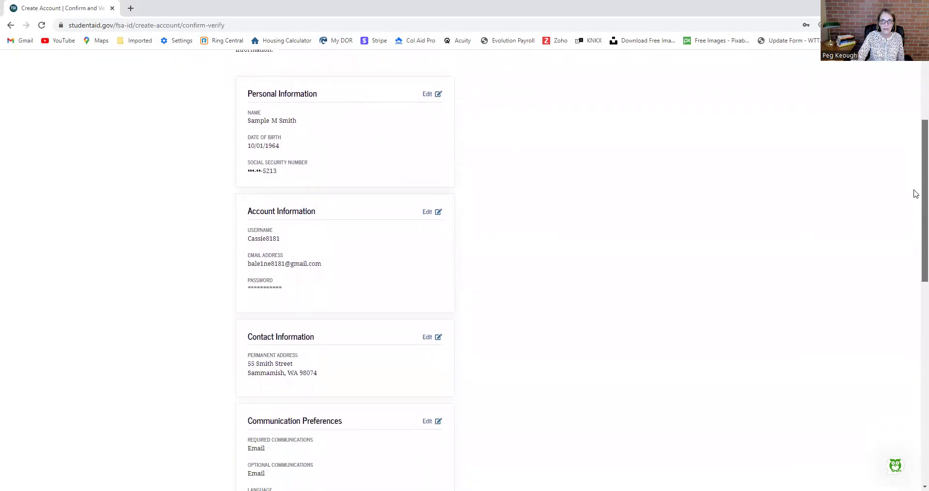
{"action": "scroll", "scroll_direction": "down", "scroll_amount": 3}
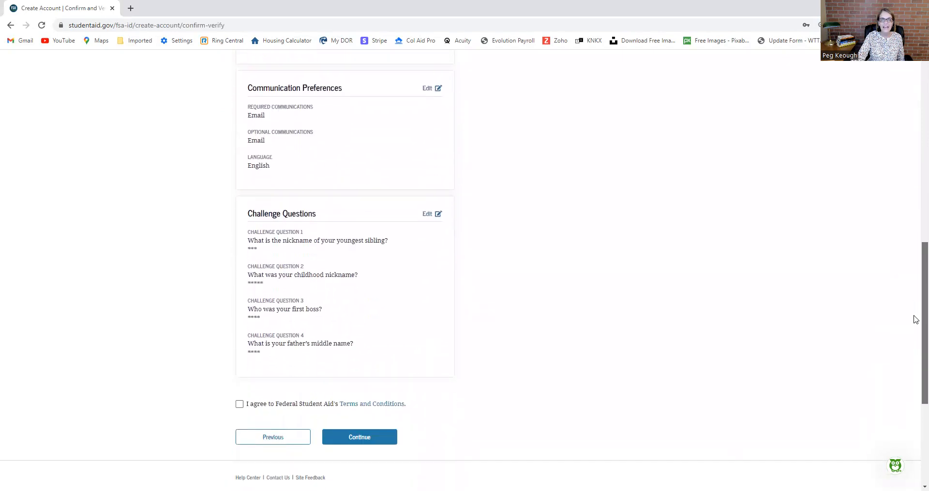
{"action": "scroll", "scroll_direction": "down", "scroll_amount": 3}
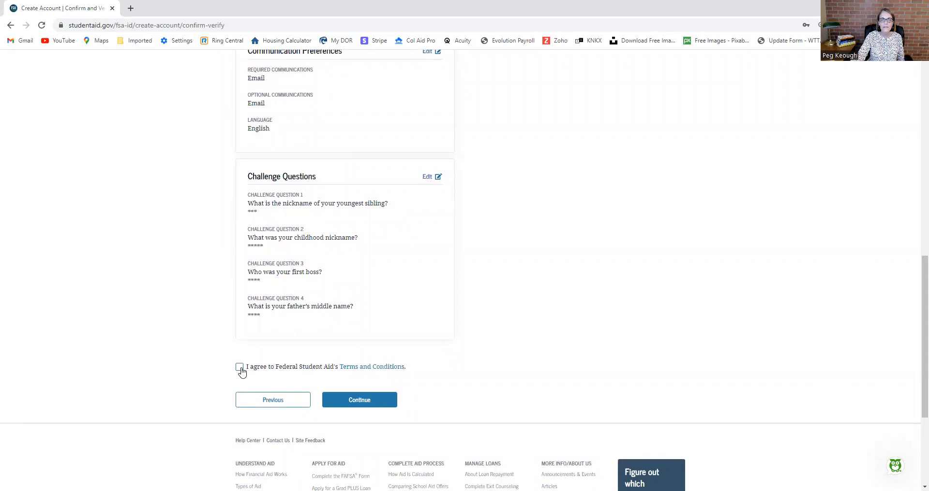
{"action": "left_click", "coordinate": [240, 367]}
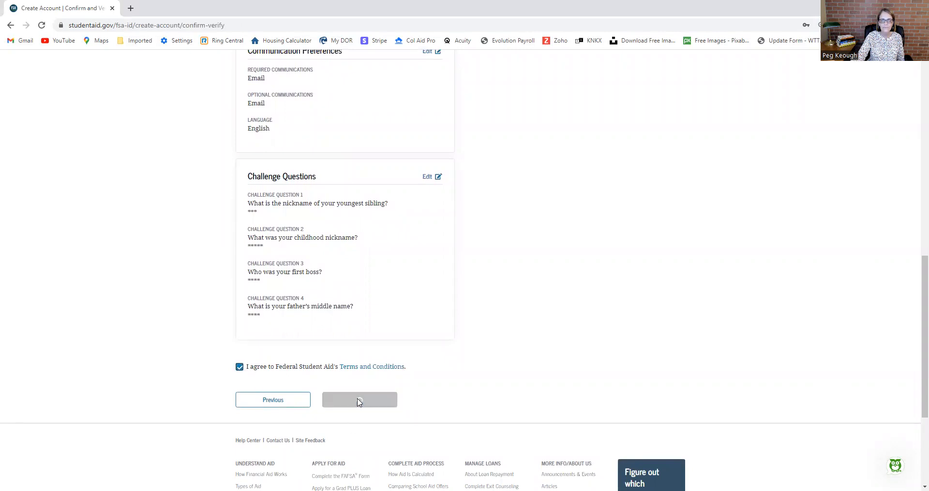
{"action": "left_click", "coordinate": [360, 399]}
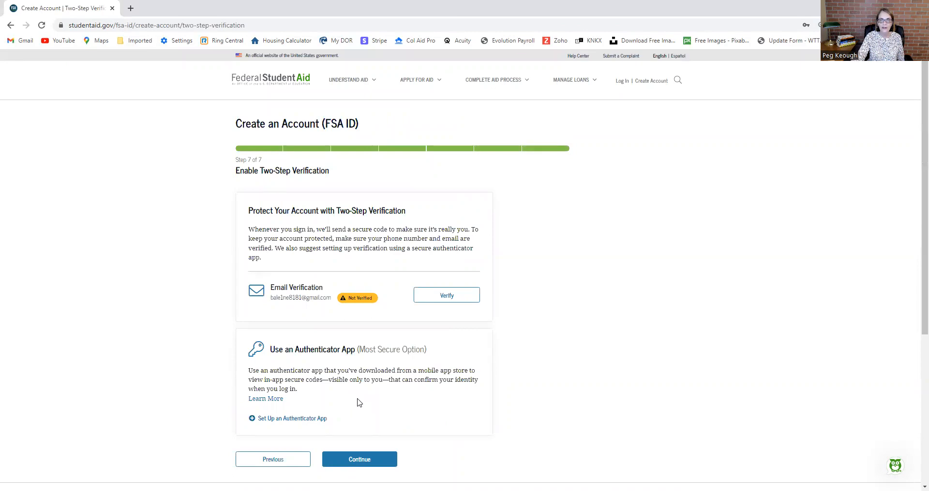
{"action": "mouse_move", "coordinate": [444, 297]}
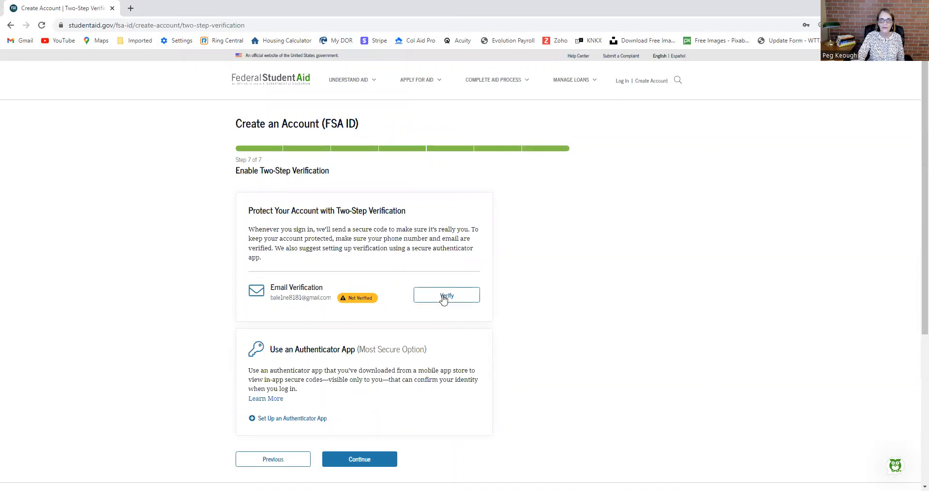
{"action": "mouse_move", "coordinate": [709, 66]}
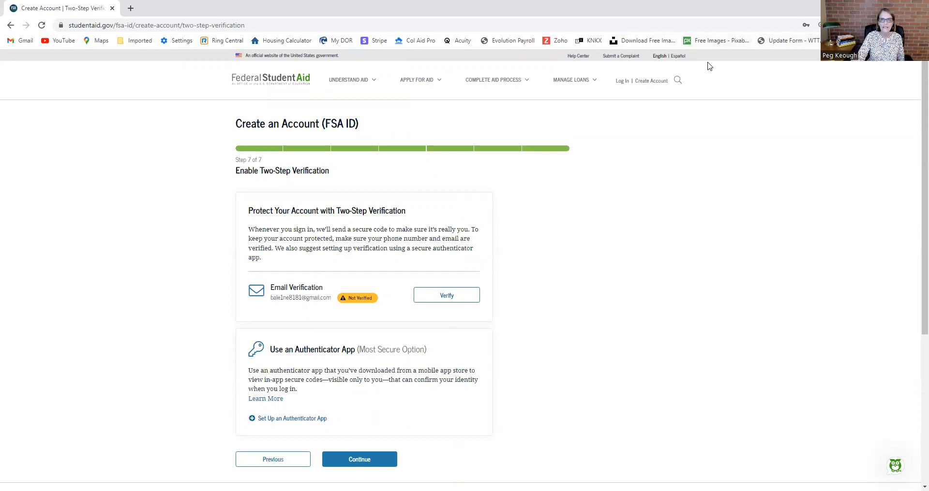
{"action": "left_click", "coordinate": [447, 295]}
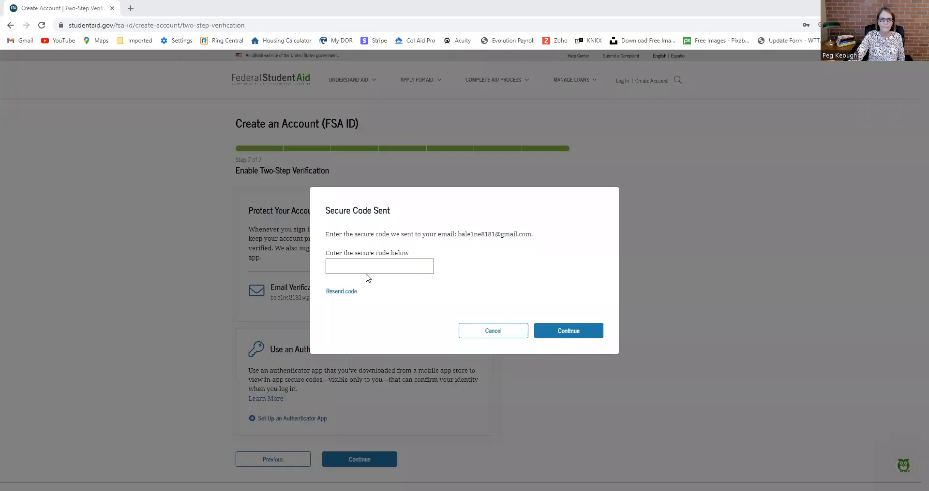
{"action": "left_click", "coordinate": [379, 266]}
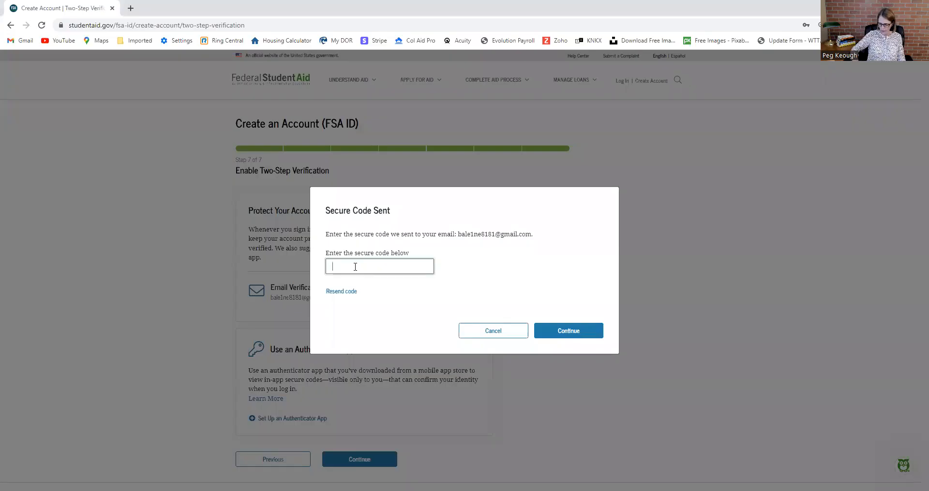
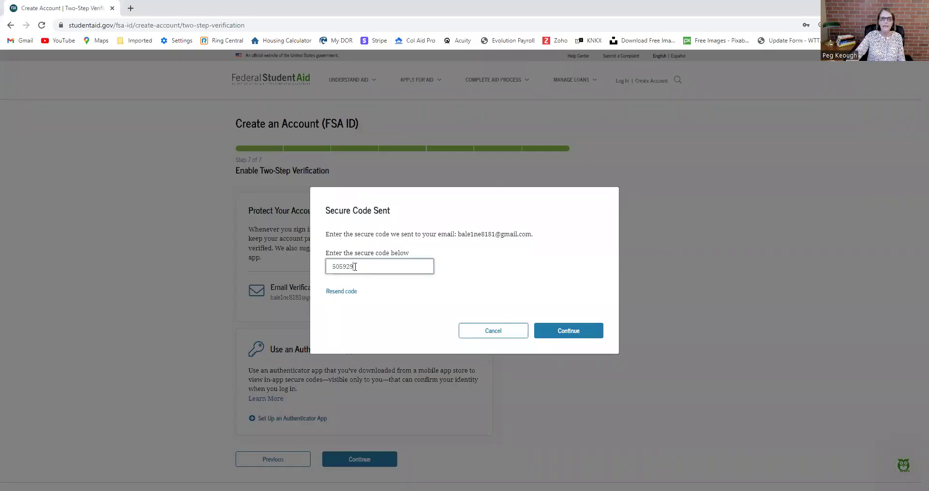
{"action": "left_click", "coordinate": [569, 331]}
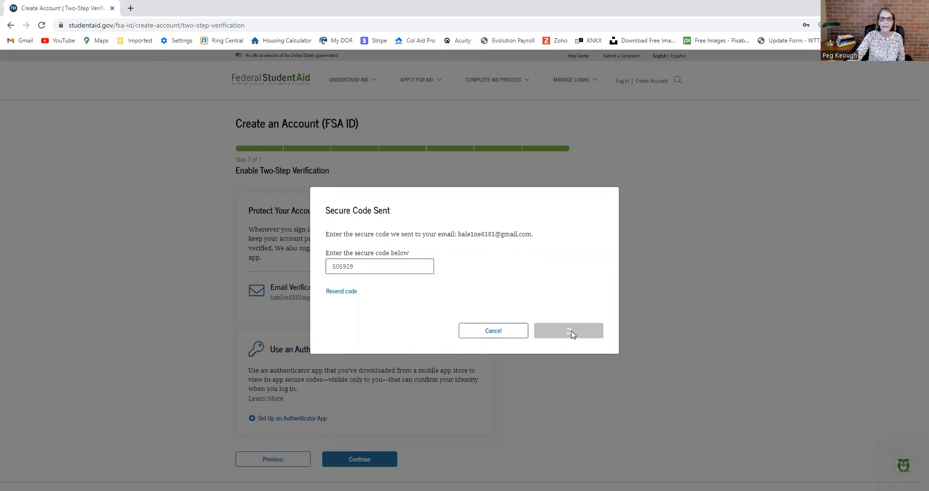
{"action": "left_click", "coordinate": [569, 331]}
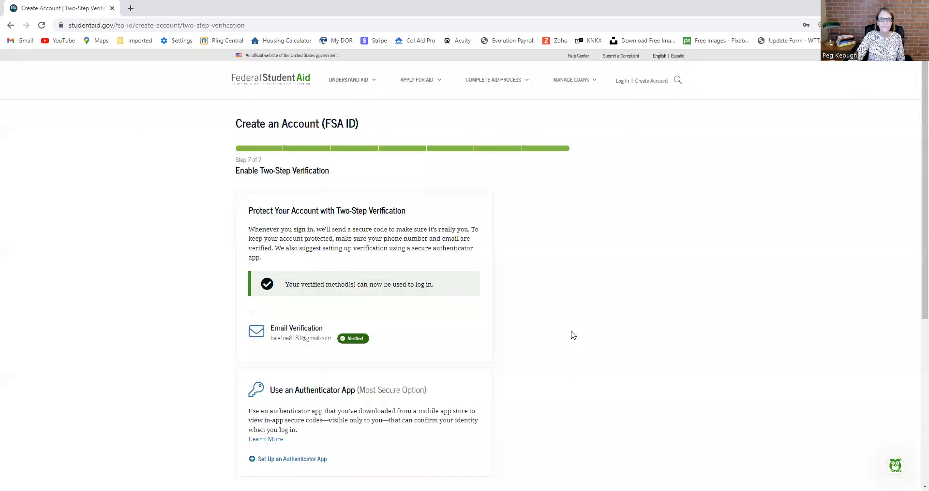
{"action": "mouse_move", "coordinate": [915, 182]}
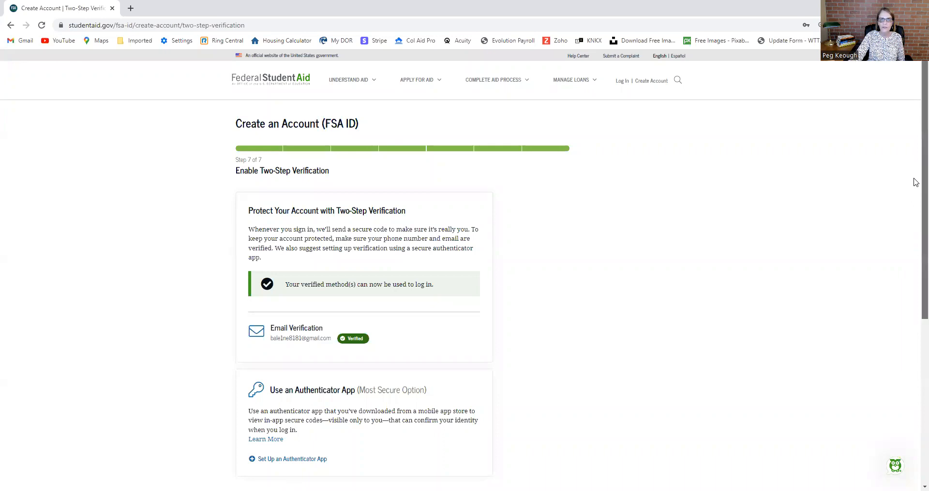
{"action": "scroll", "scroll_direction": "down", "scroll_amount": 3}
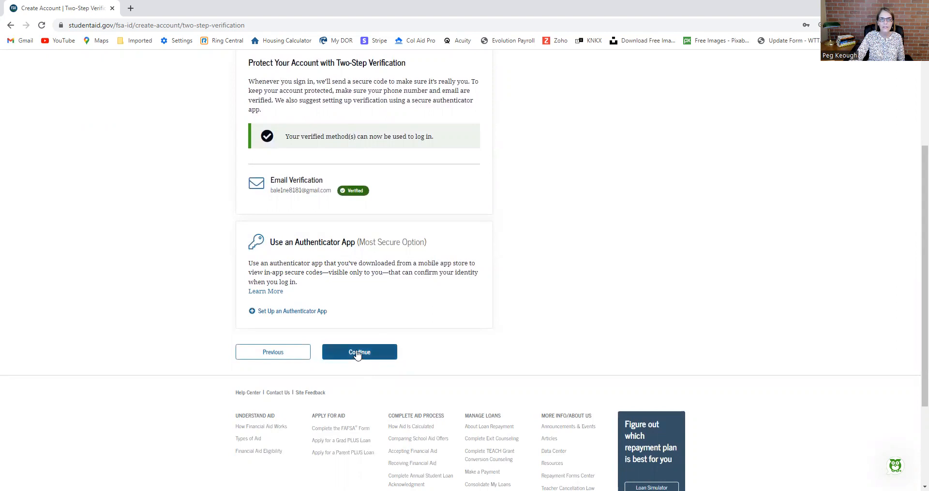
{"action": "left_click", "coordinate": [360, 352]}
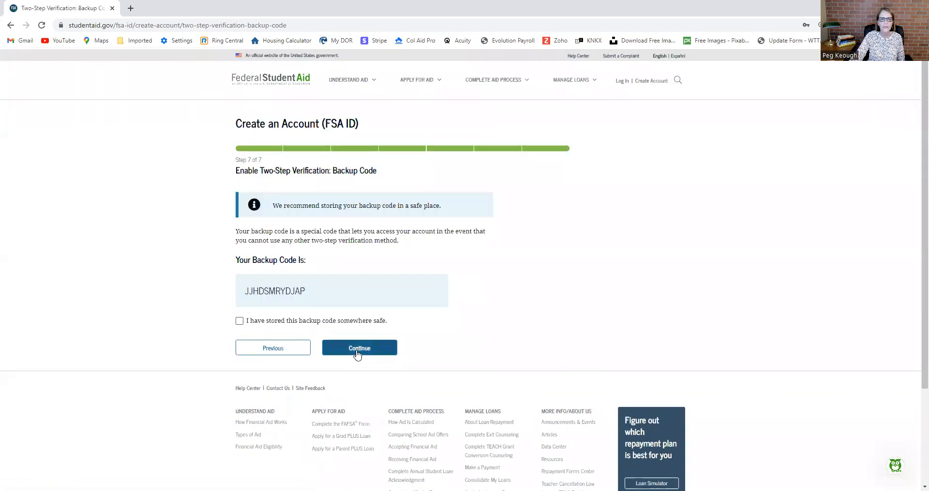
{"action": "mouse_move", "coordinate": [270, 302]}
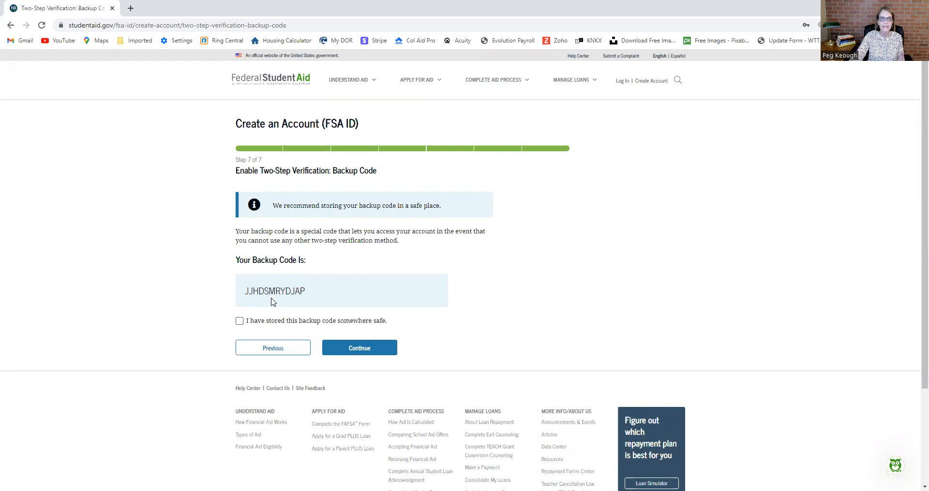
{"action": "left_click", "coordinate": [239, 321]}
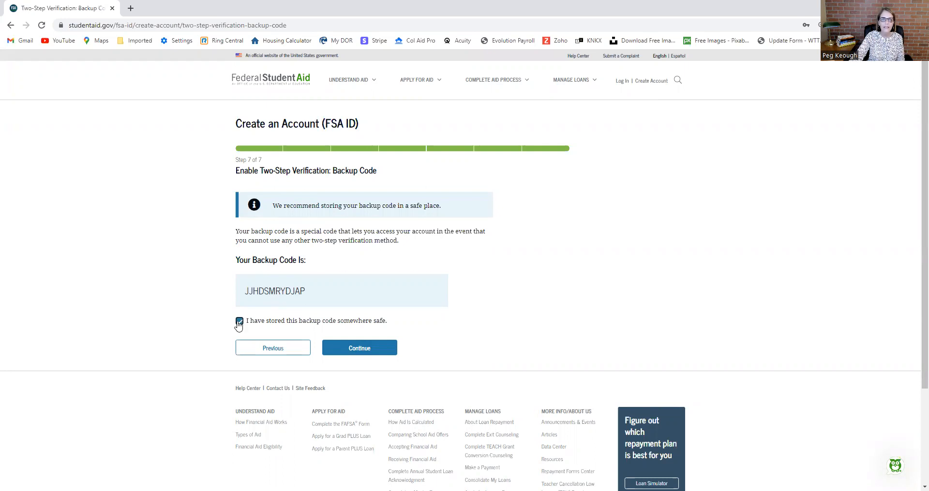
{"action": "left_click", "coordinate": [239, 321]}
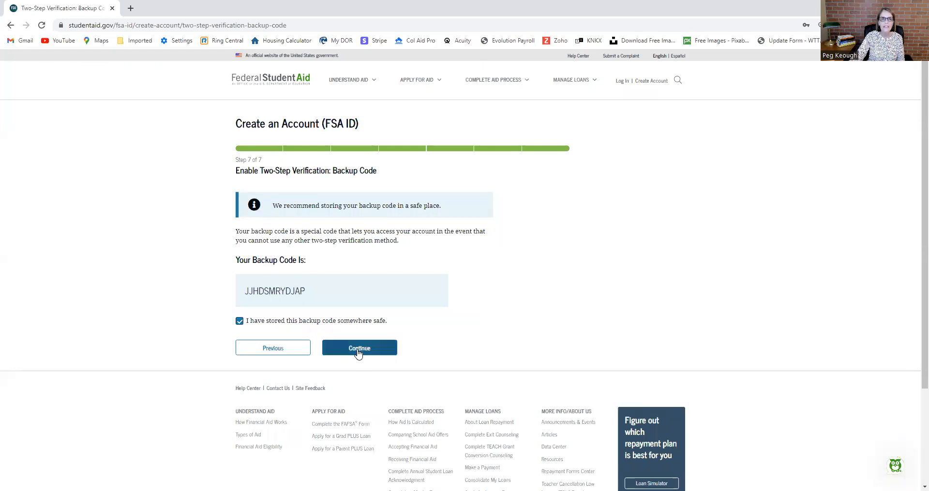
{"action": "left_click", "coordinate": [359, 347]}
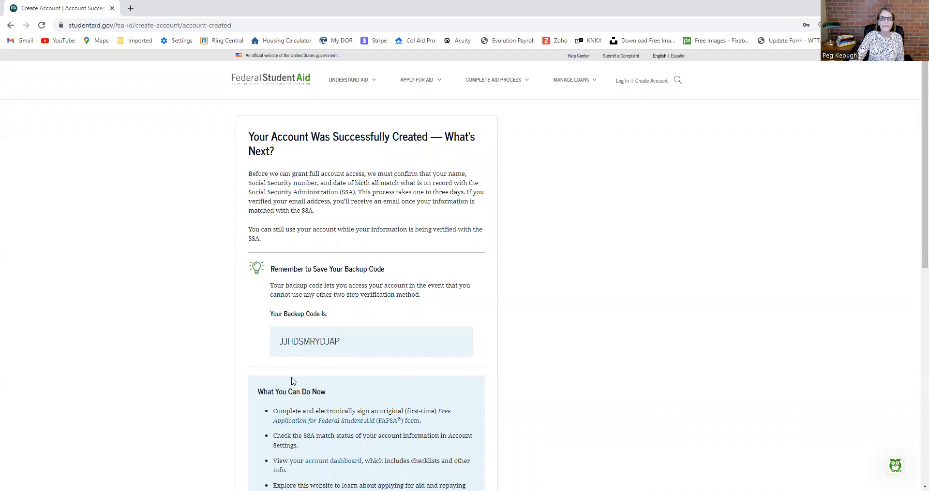
{"action": "mouse_move", "coordinate": [322, 202]}
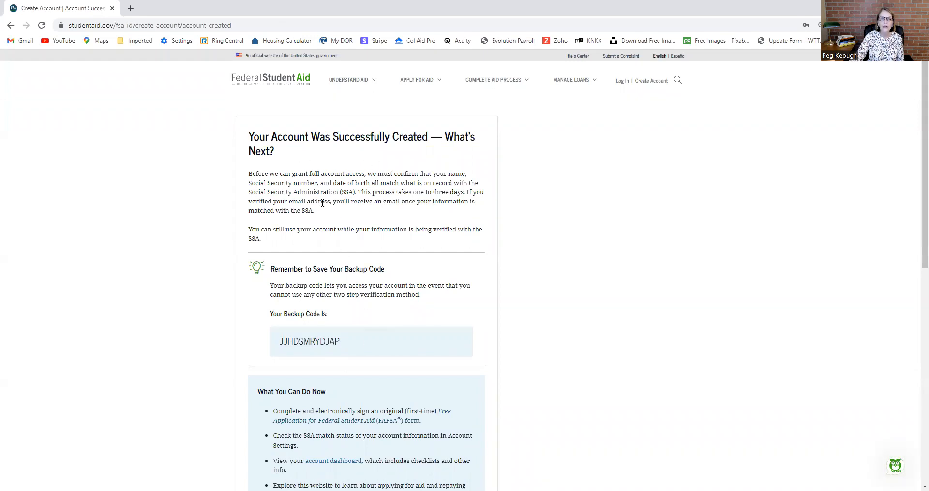
Step: Scroll through the 'Your Account Was Successfully Created' page and its next steps
{"action": "scroll", "scroll_direction": "down", "scroll_amount": 3}
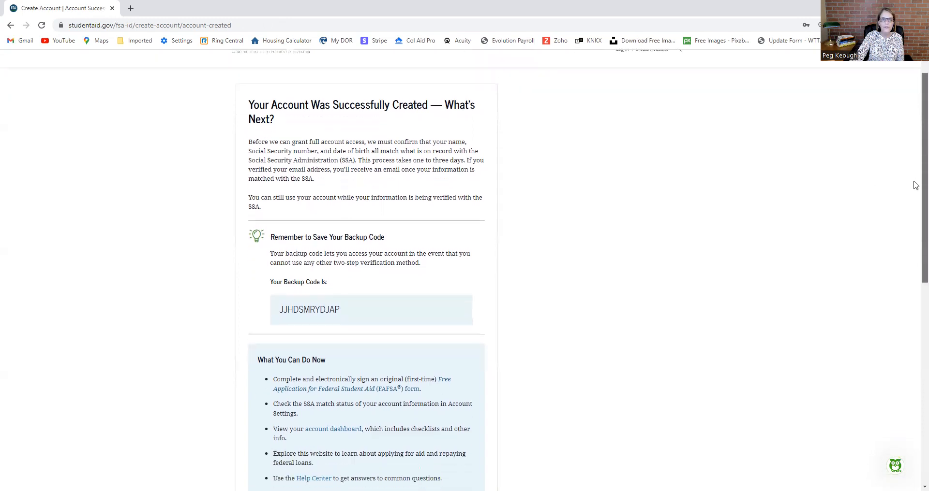
{"action": "scroll", "scroll_direction": "down", "scroll_amount": 3}
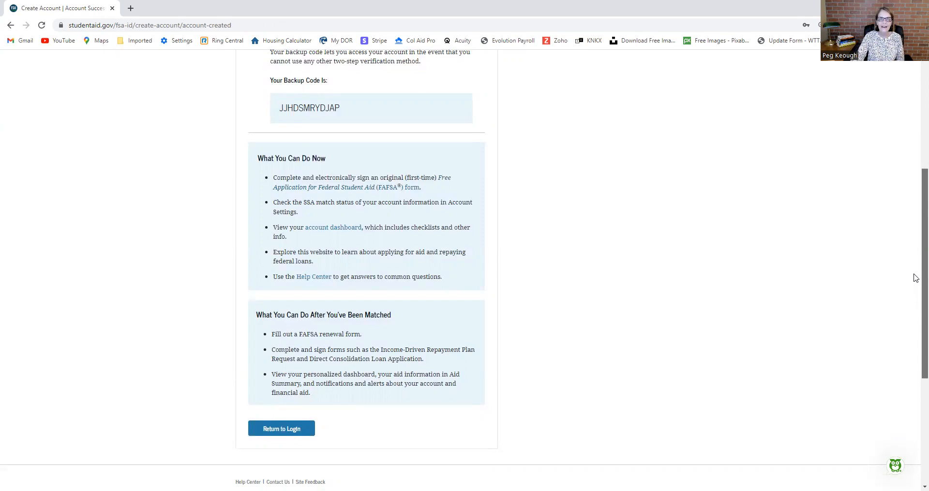
{"action": "scroll", "scroll_direction": "down", "scroll_amount": 3}
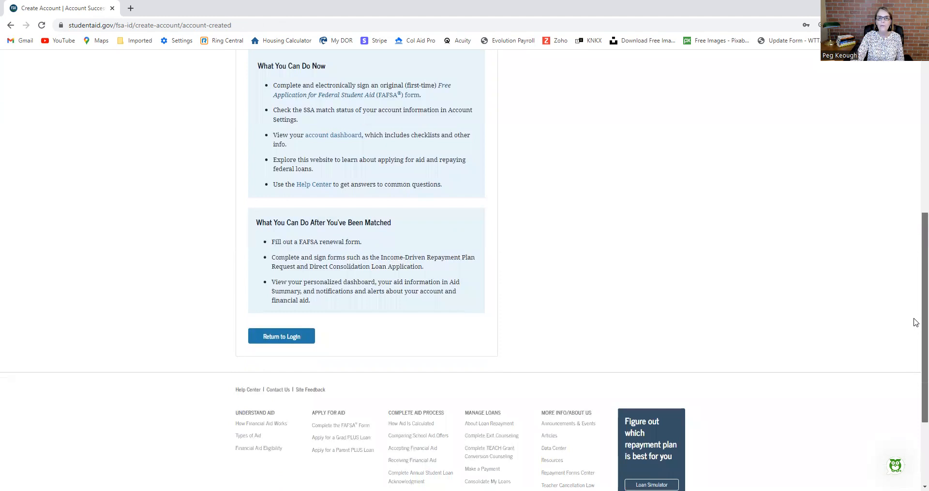